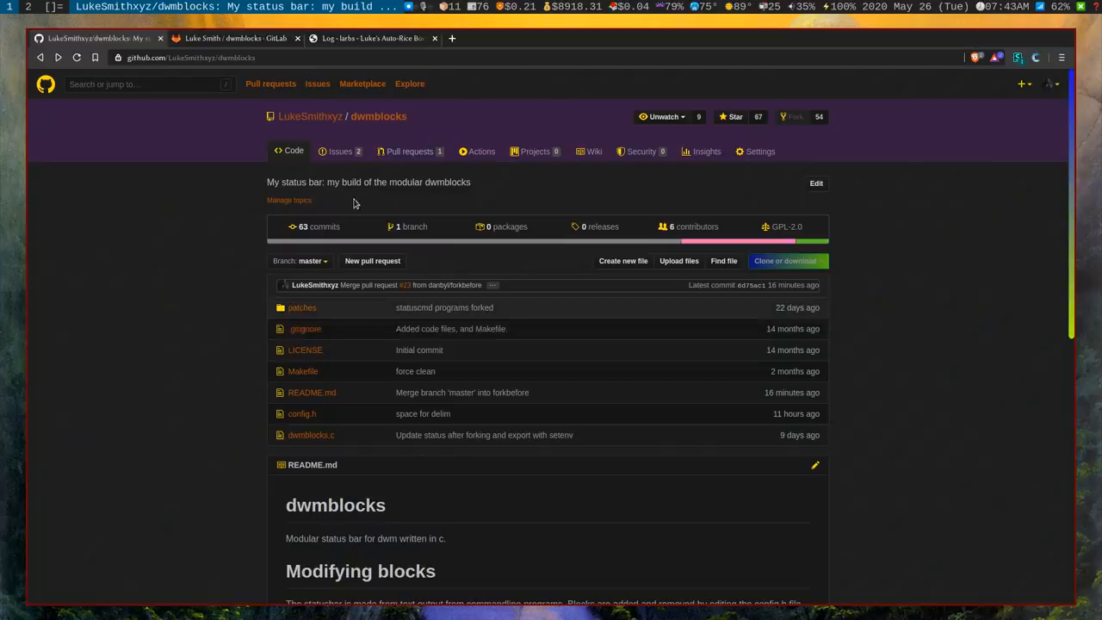
pyautogui.moveTo(418, 132)
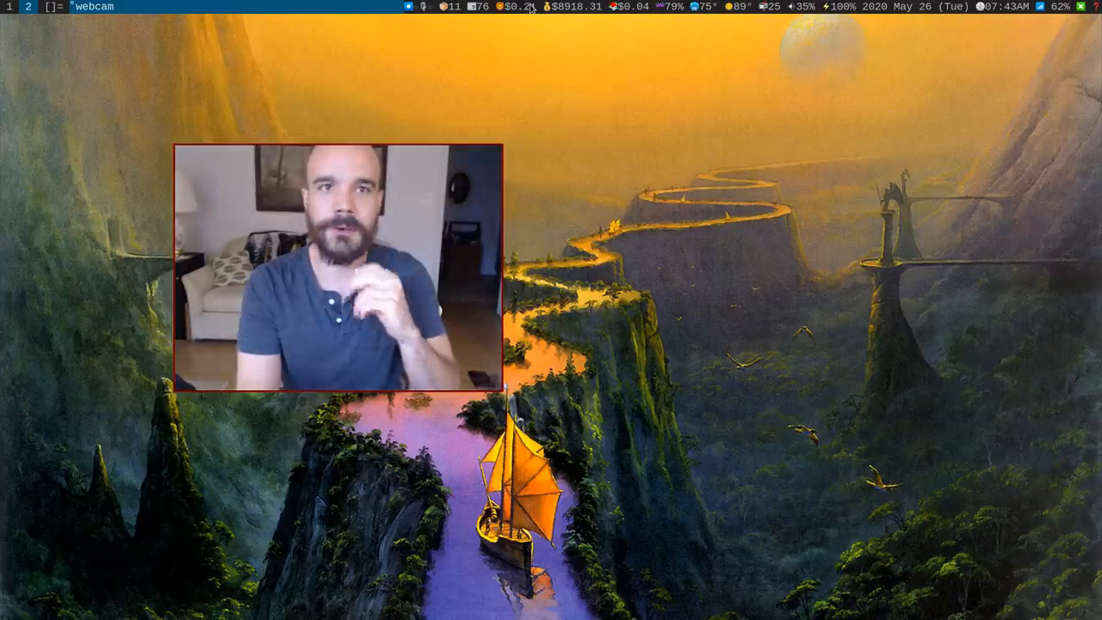
pyautogui.moveTo(769, 6)
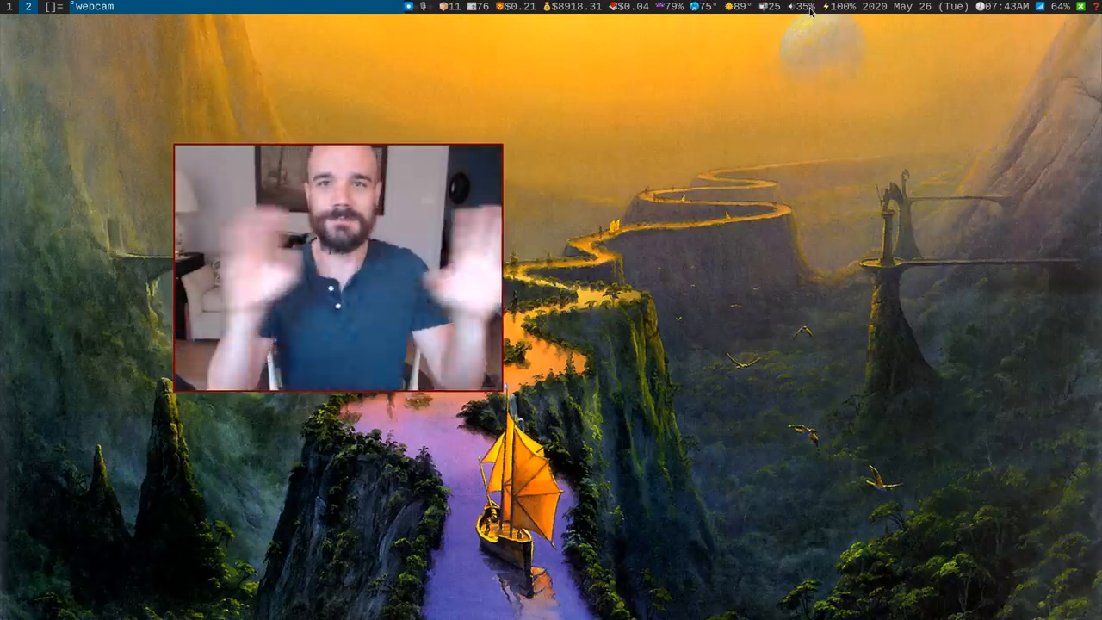
pyautogui.moveTo(820, 13)
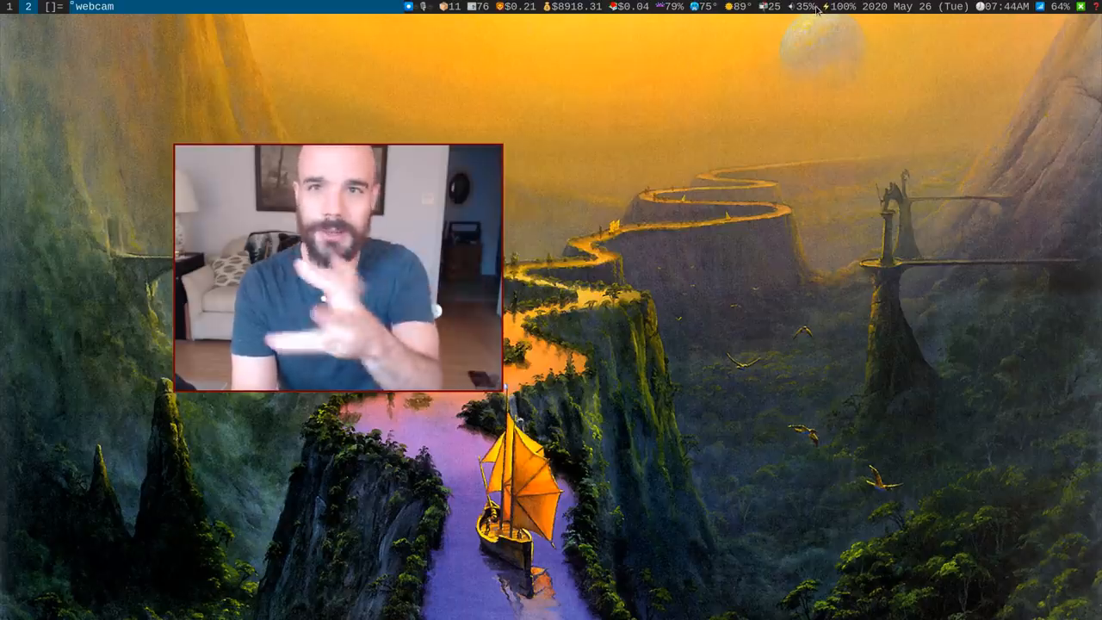
pyautogui.moveTo(802, 7)
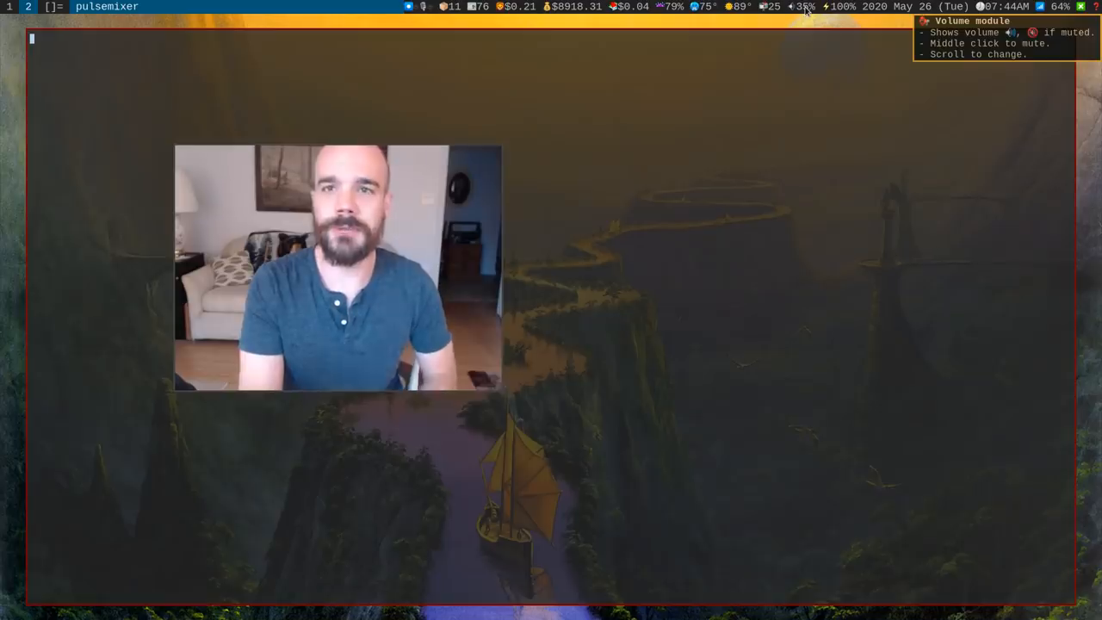
# - Close pulsemixer to return to the dwmblocks README in the browser
pyautogui.click(799, 6)
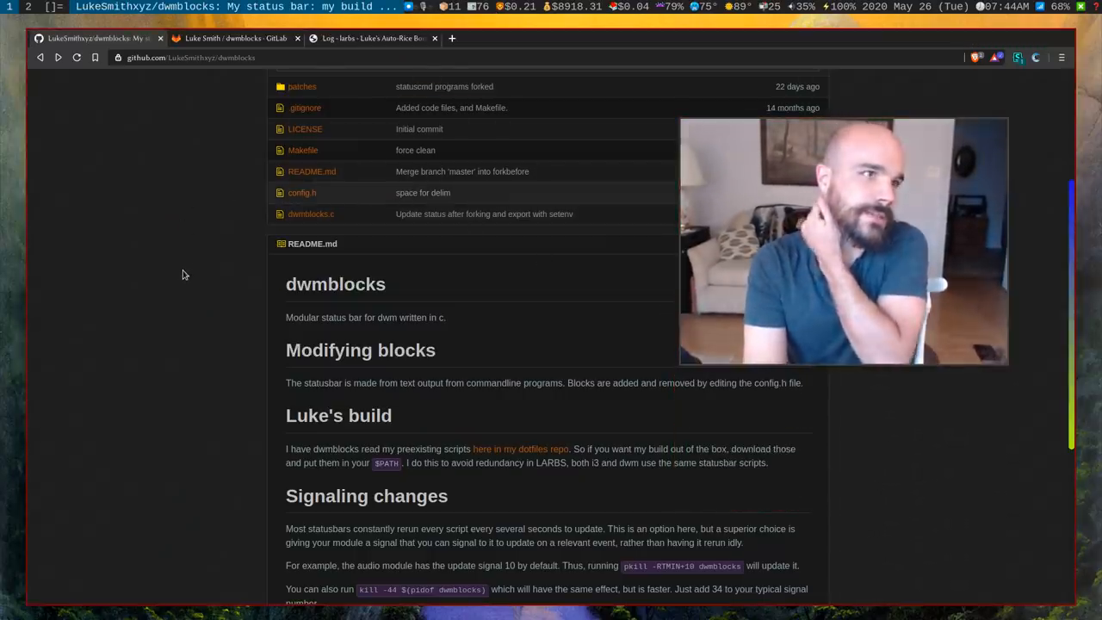
# - Scroll the terminal listing of statusbar scripts like crypto, price and volume
pyautogui.scroll(-3)
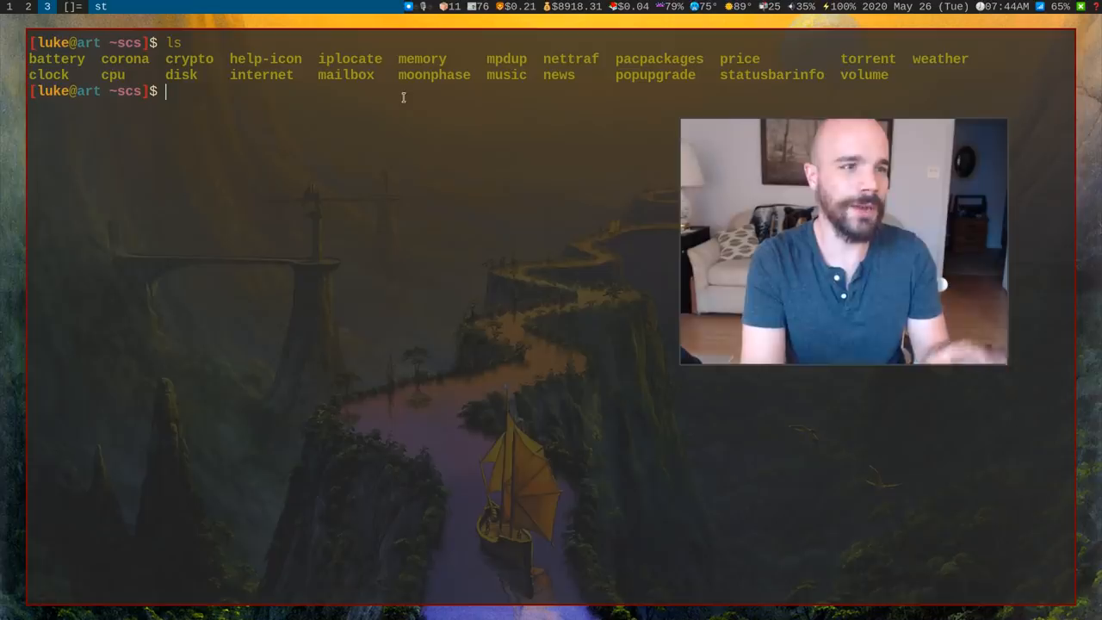
# - Open the crypto script with 'nvim cr' and scroll through its coin list
pyautogui.write('nvim cr')
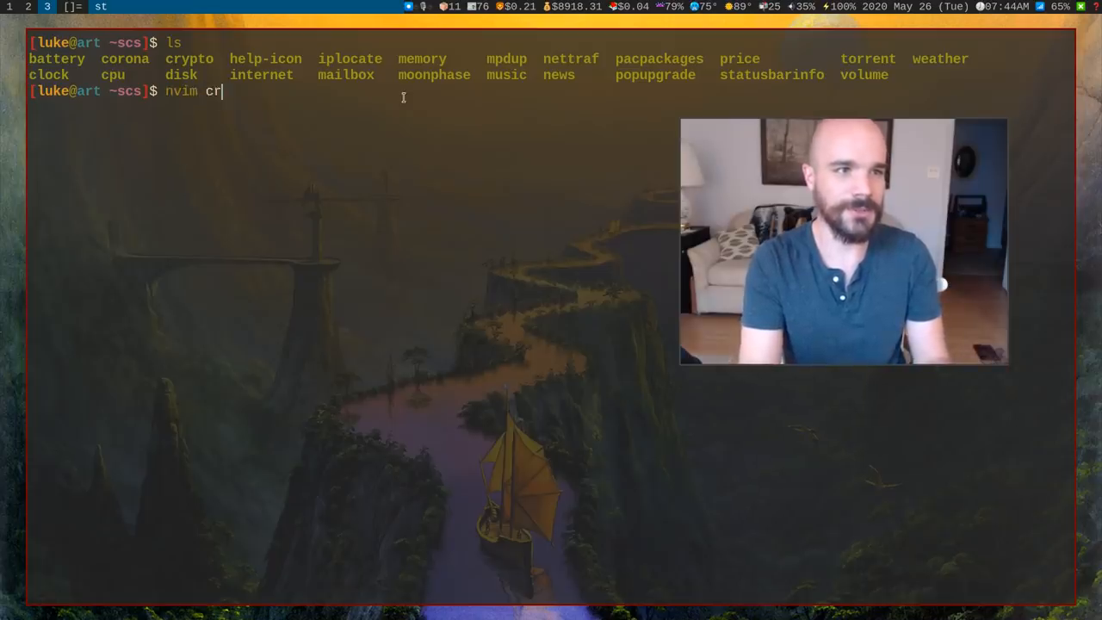
pyautogui.press('Return')
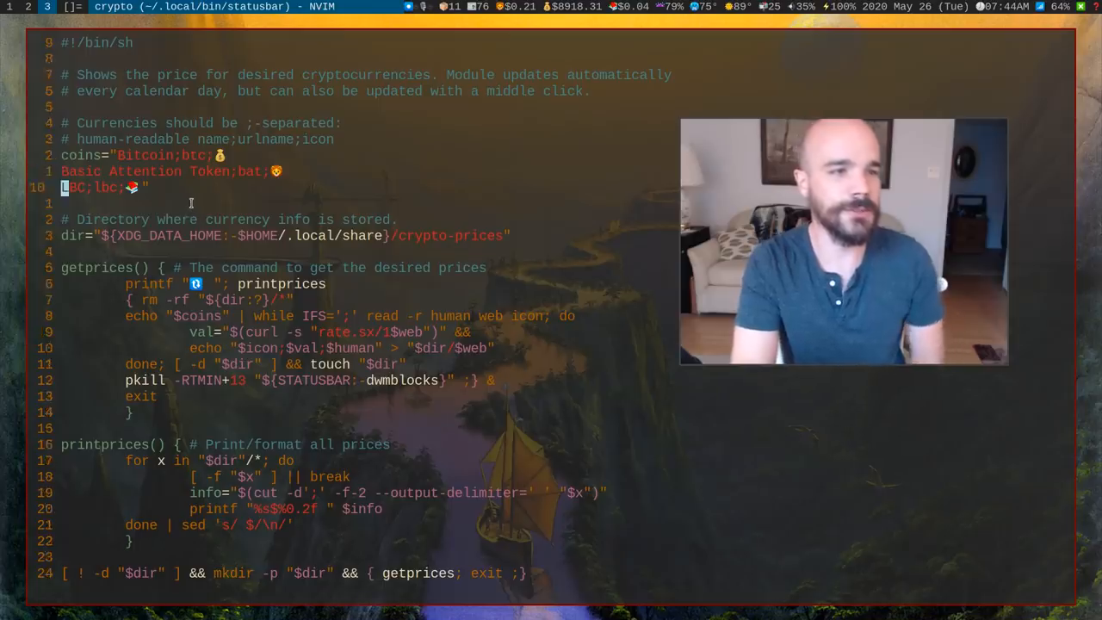
pyautogui.scroll(-3)
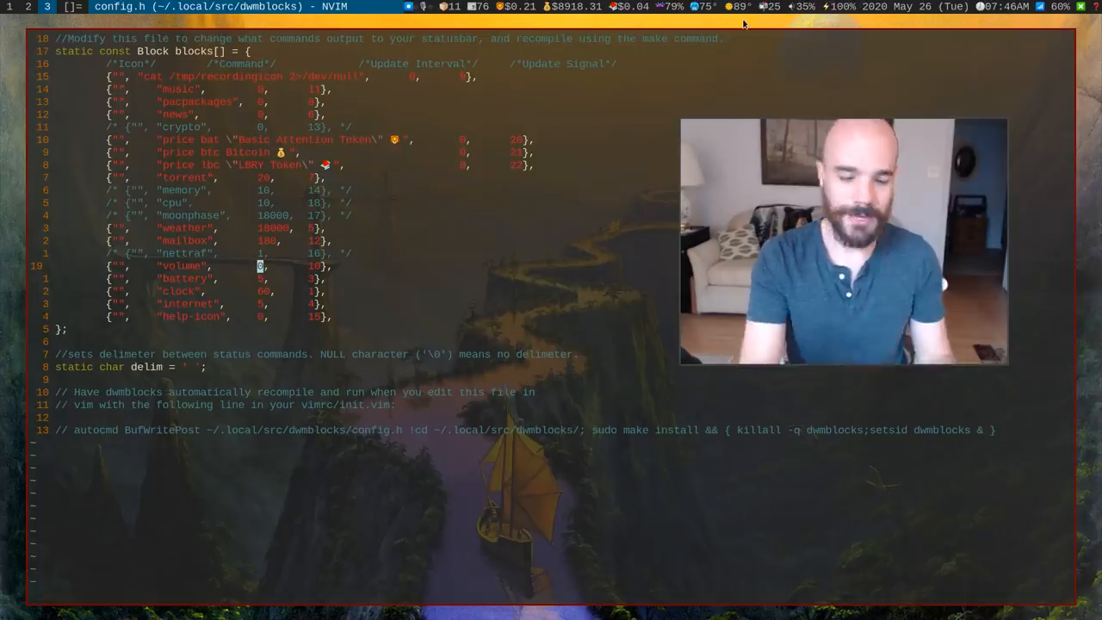
pyautogui.moveTo(825, 12)
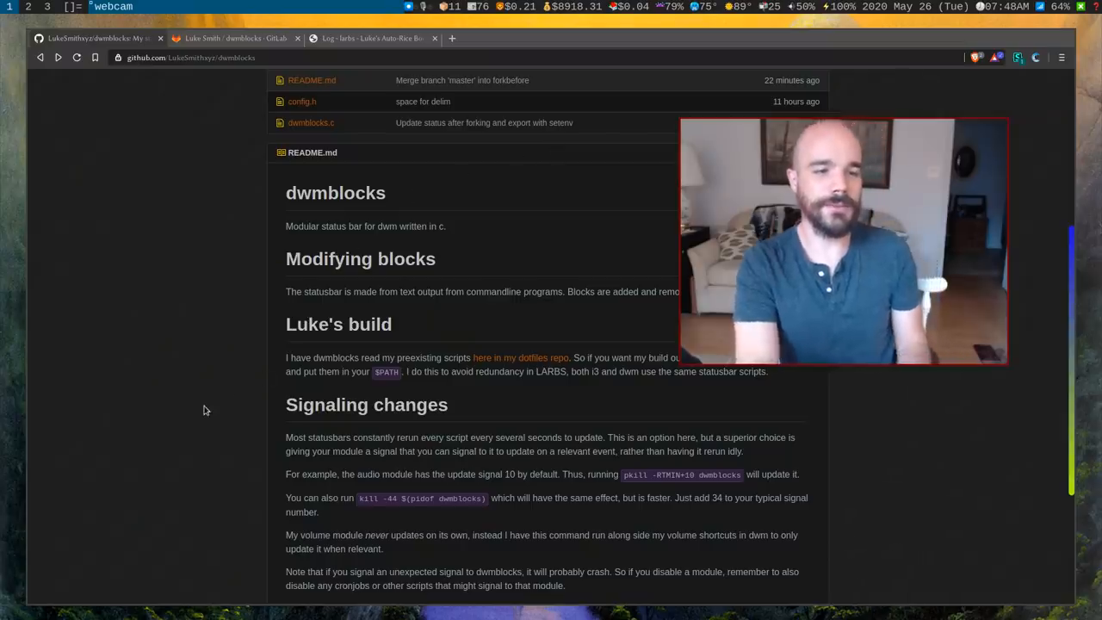
# - Scroll the dwmblocks README around the signaling and clickable modules sections
pyautogui.scroll(-3)
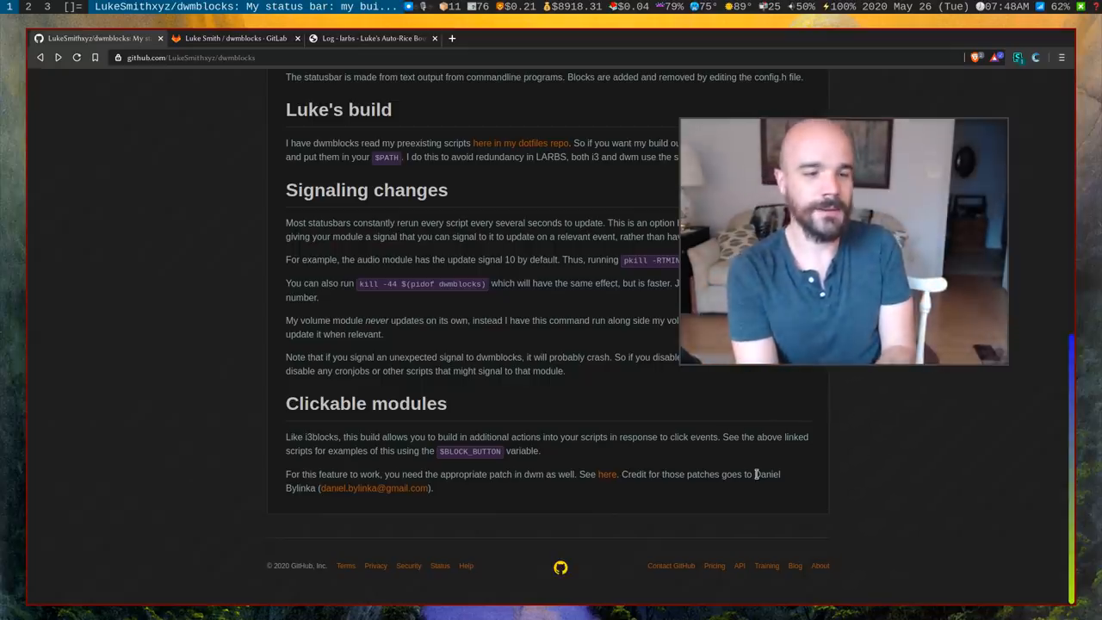
pyautogui.moveTo(602, 496)
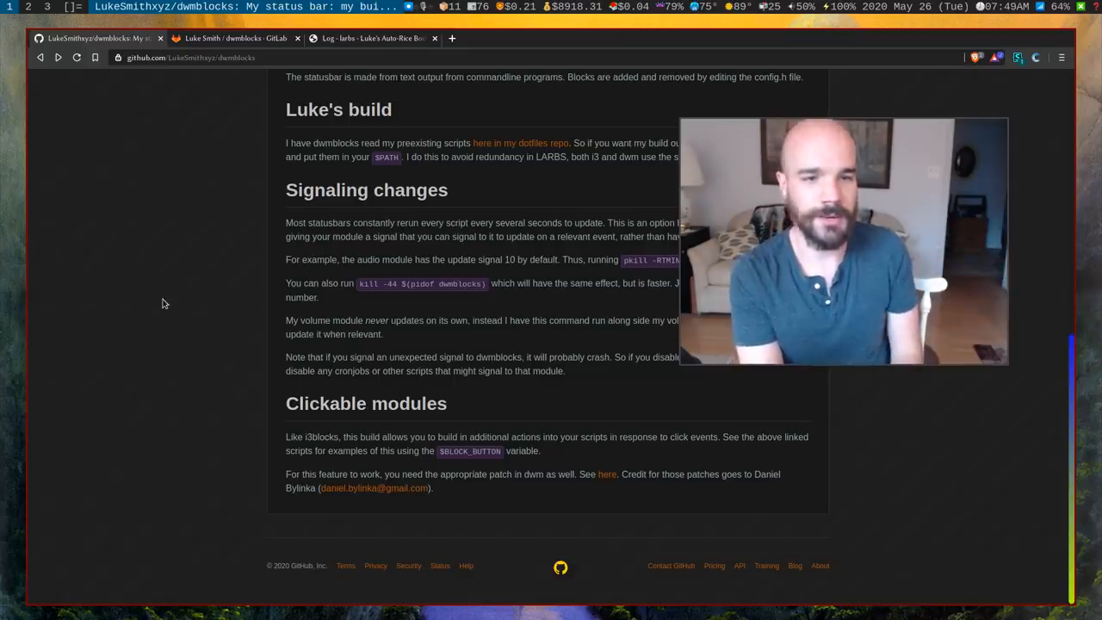
pyautogui.scroll(3)
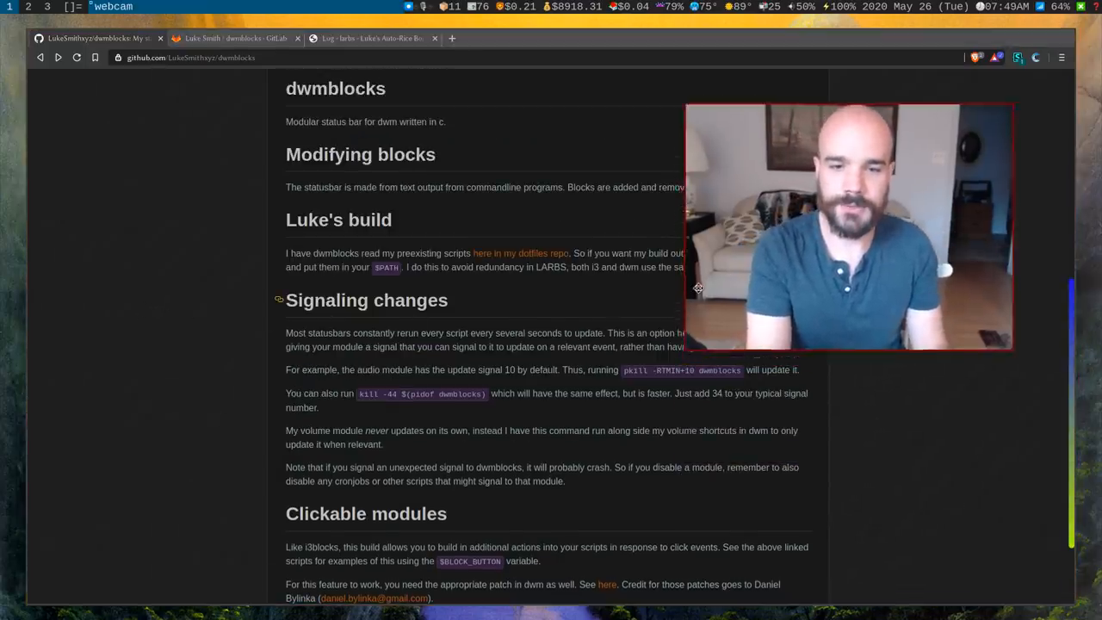
pyautogui.scroll(-3)
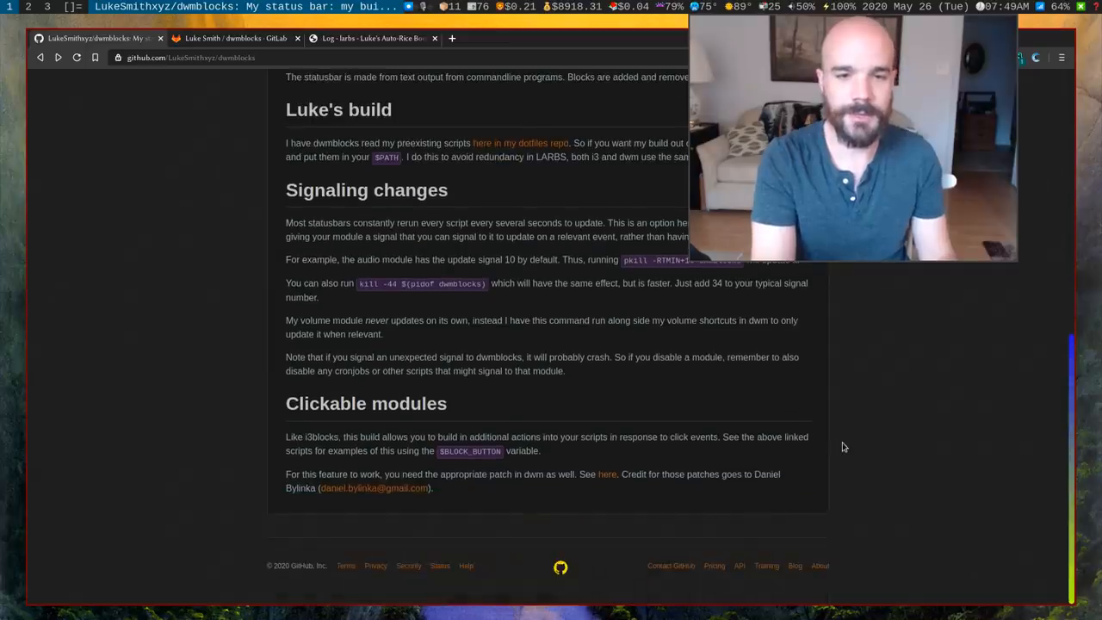
# - Visit the GitLab dwmblocks tab and LARBS commit log, then return to GitHub
pyautogui.click(237, 38)
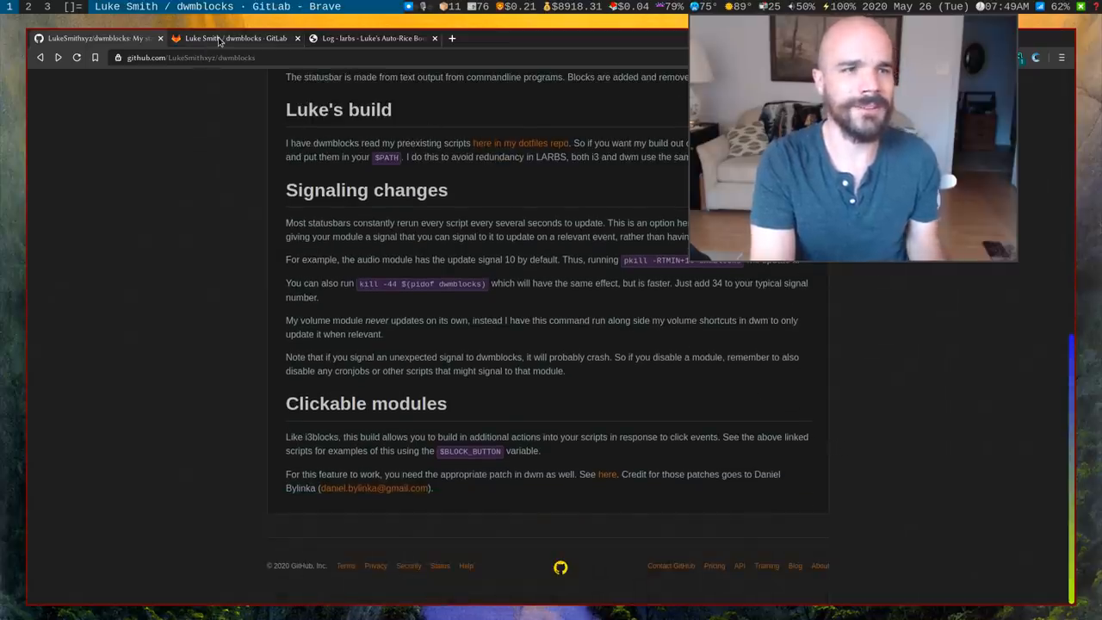
pyautogui.click(370, 38)
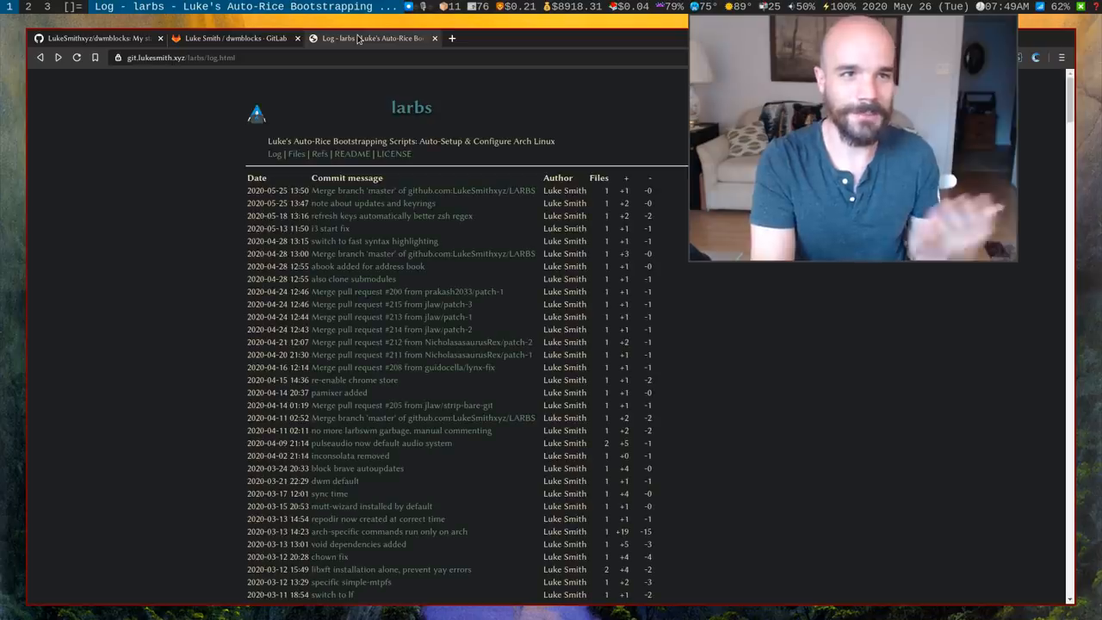
pyautogui.moveTo(360, 39)
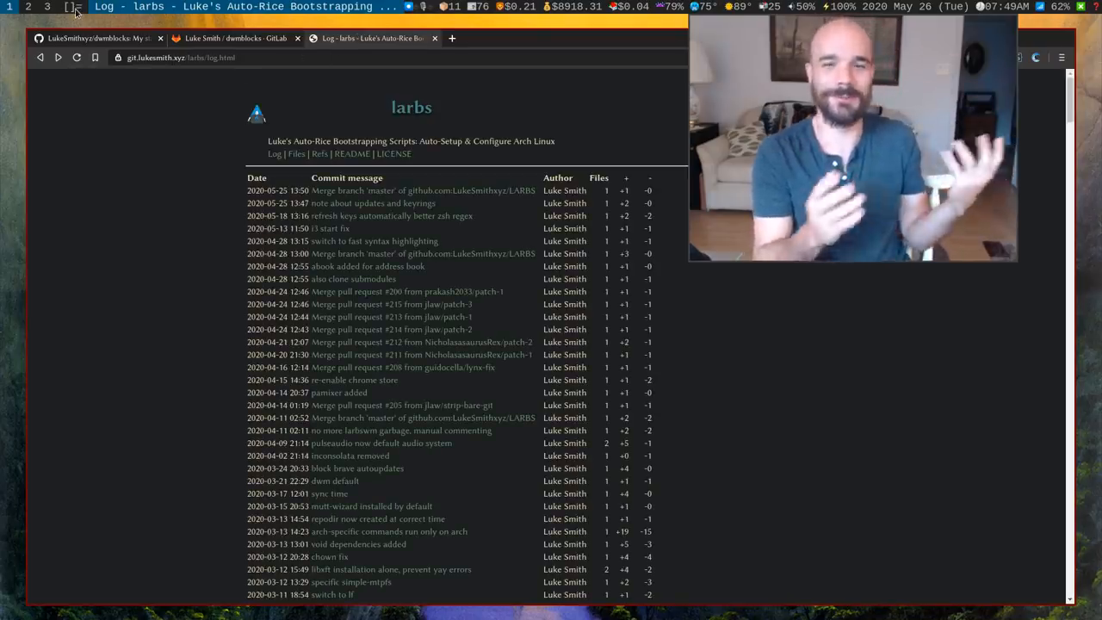
pyautogui.click(94, 38)
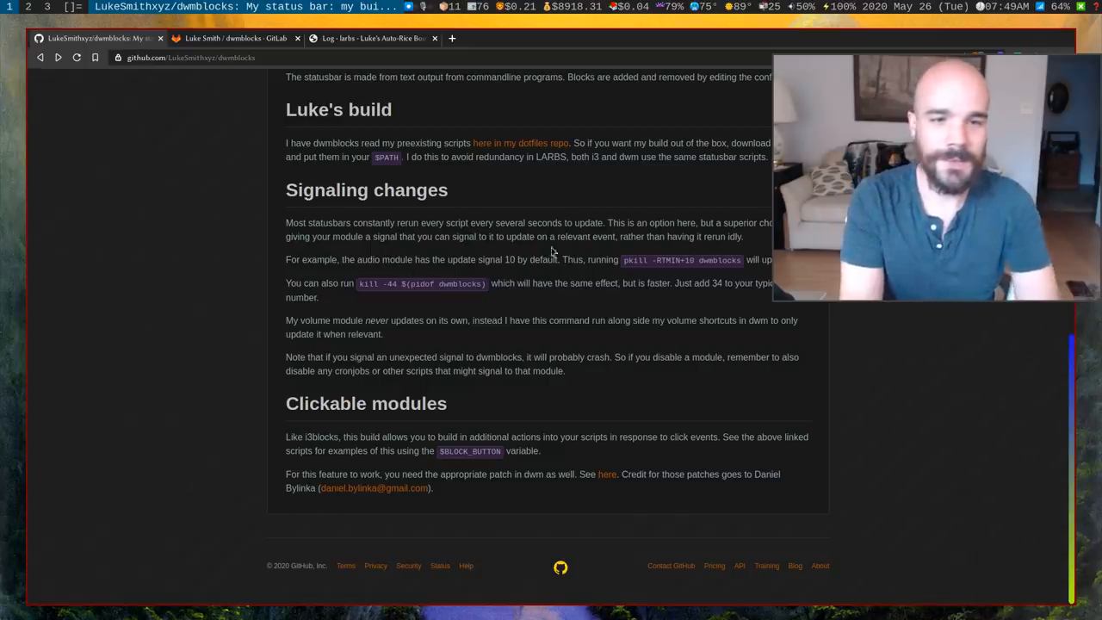
pyautogui.moveTo(630, 261)
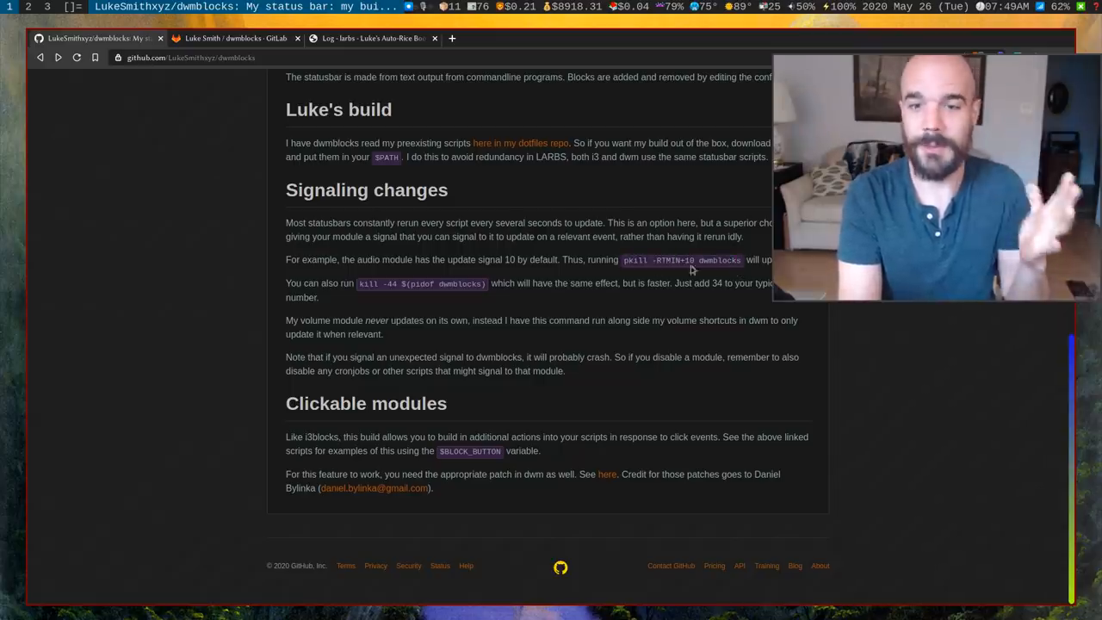
pyautogui.moveTo(719, 263)
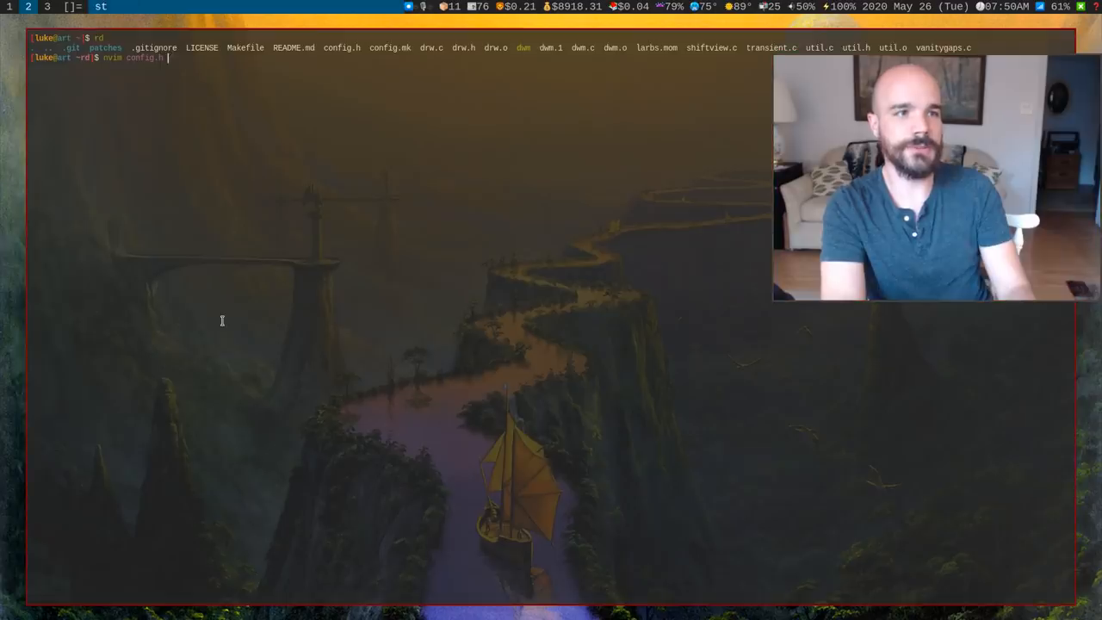
# - Open dwm's config.h and scroll to the buttons[] array calling sigdwmblocks
pyautogui.press('Return')
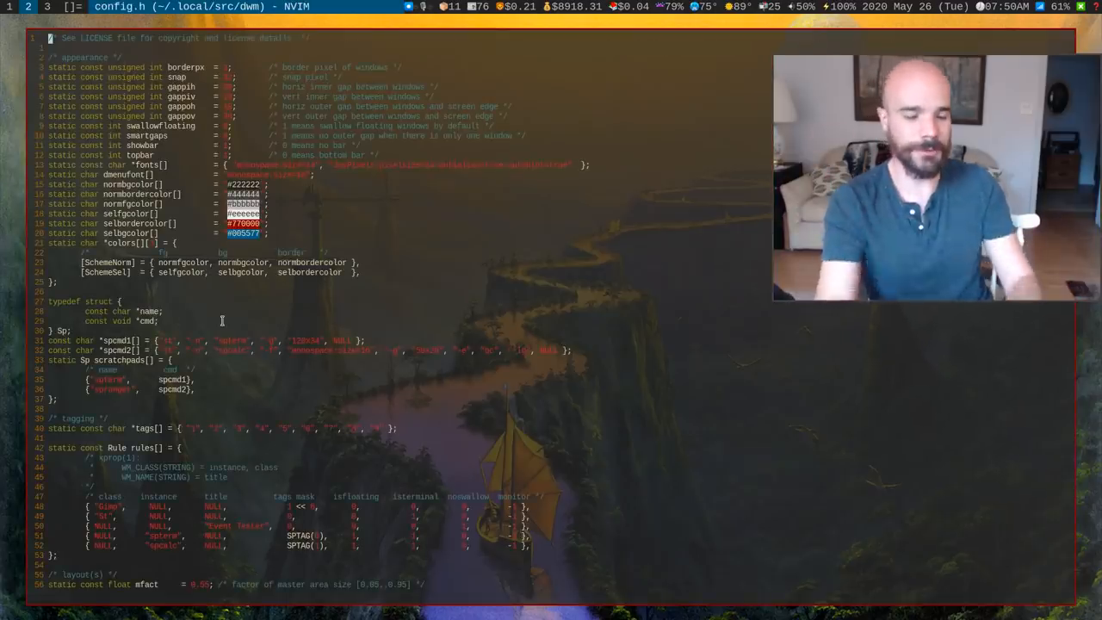
pyautogui.scroll(-3)
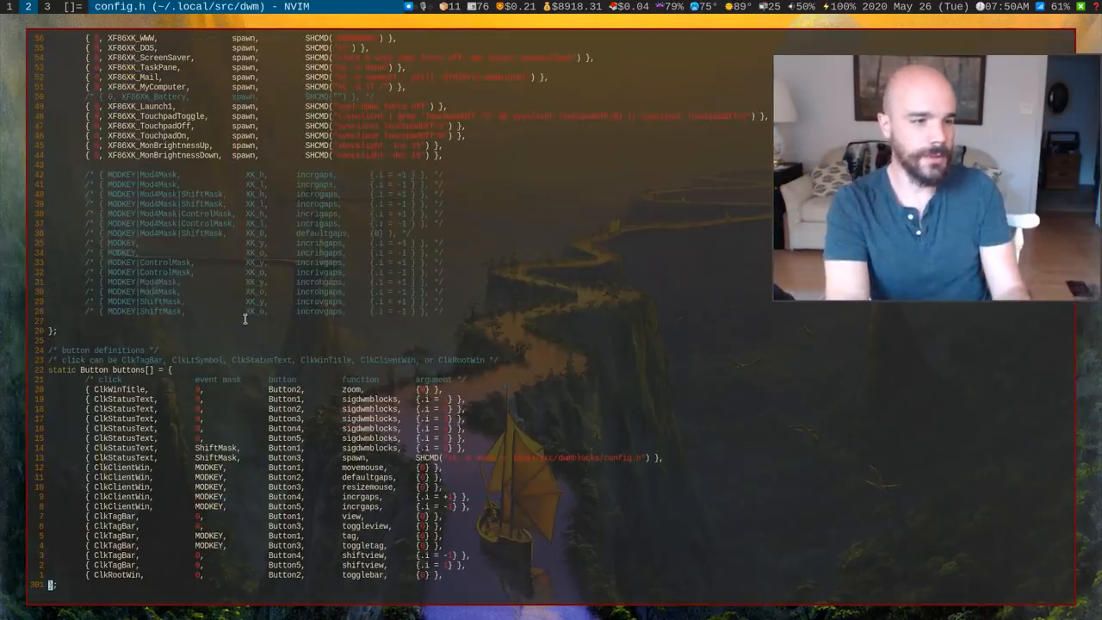
pyautogui.scroll(-3)
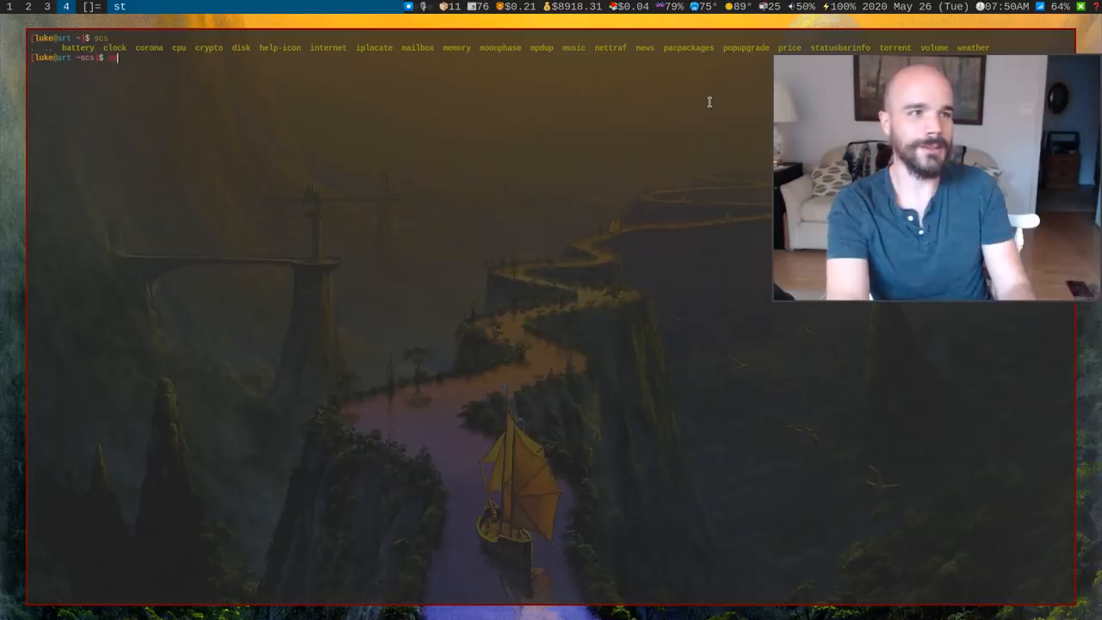
# - Open the price script in nvim and scroll to its BLOCK_BUTTON cases
pyautogui.write('nvim')
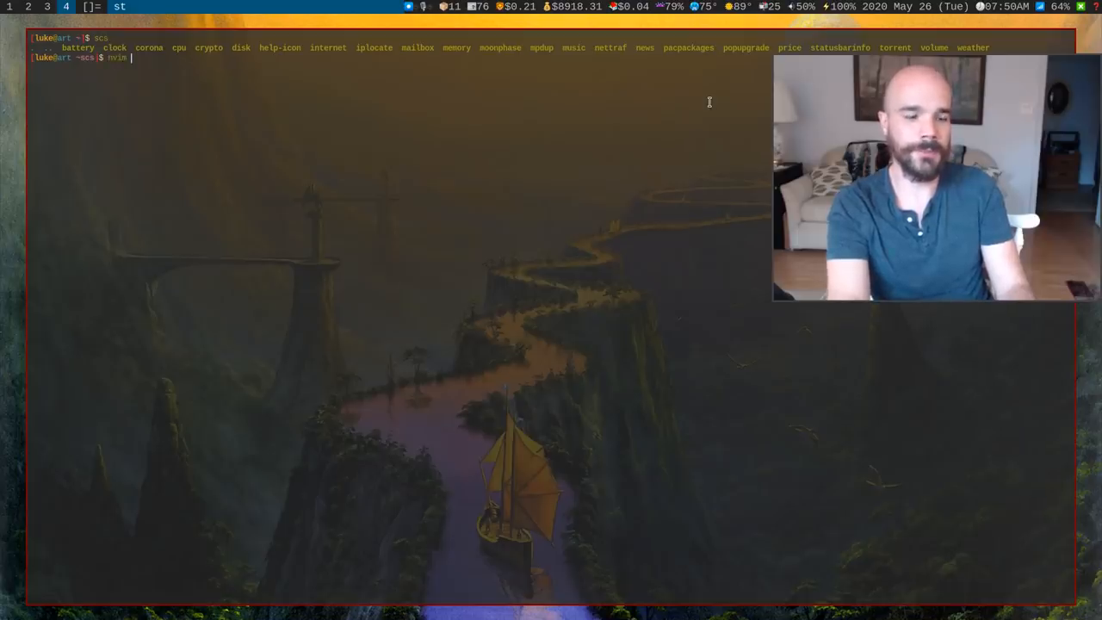
pyautogui.press('Return')
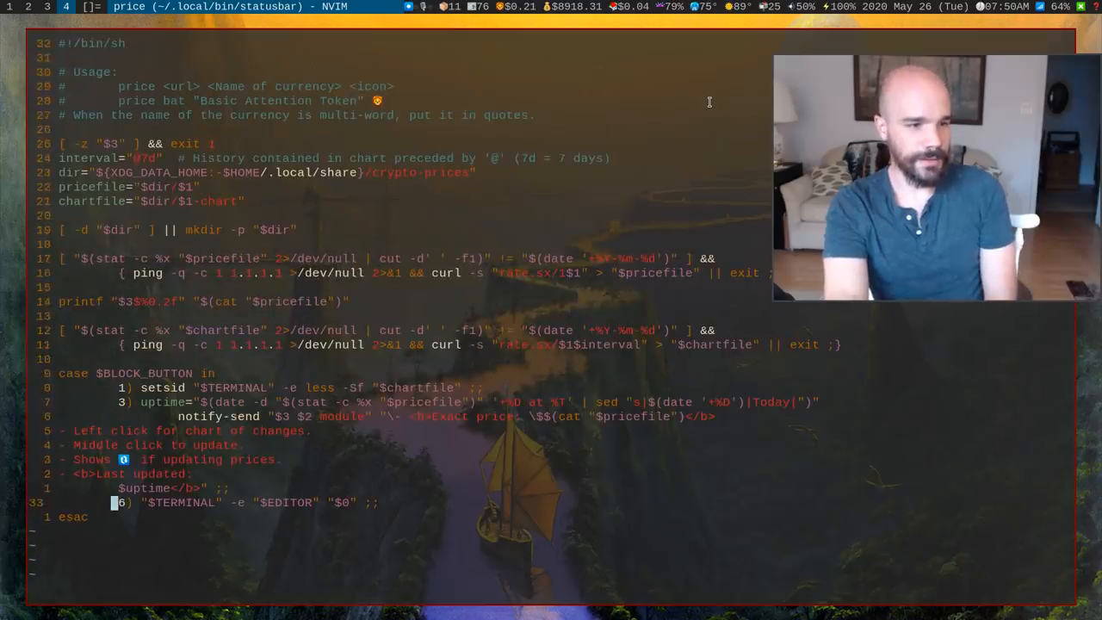
pyautogui.scroll(-3)
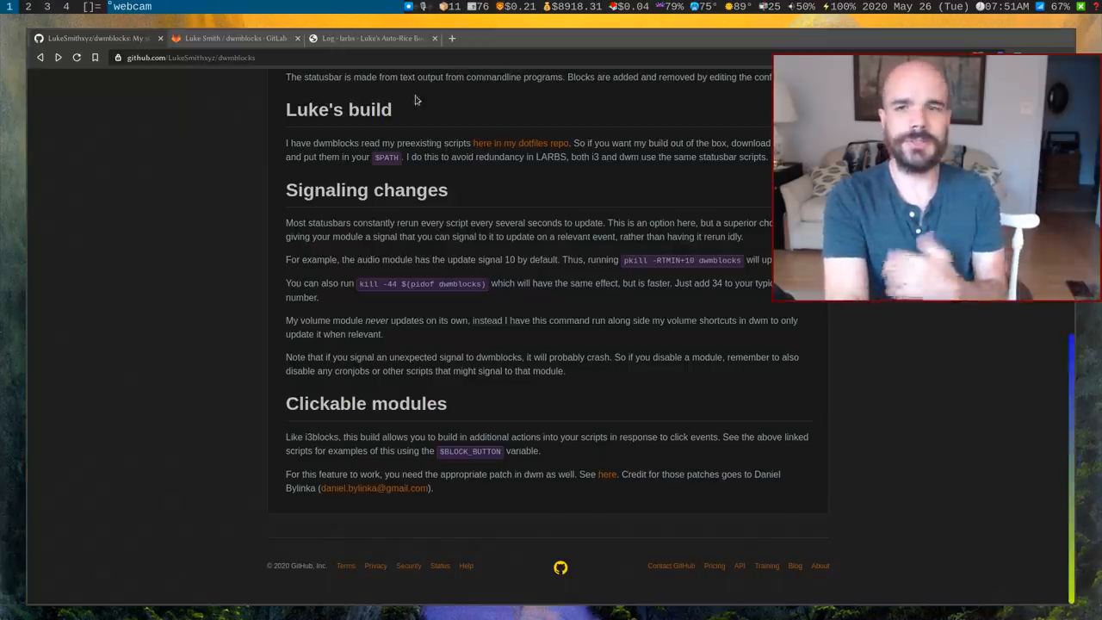
# - Scroll back to the top of the dwmblocks GitHub page
pyautogui.scroll(3)
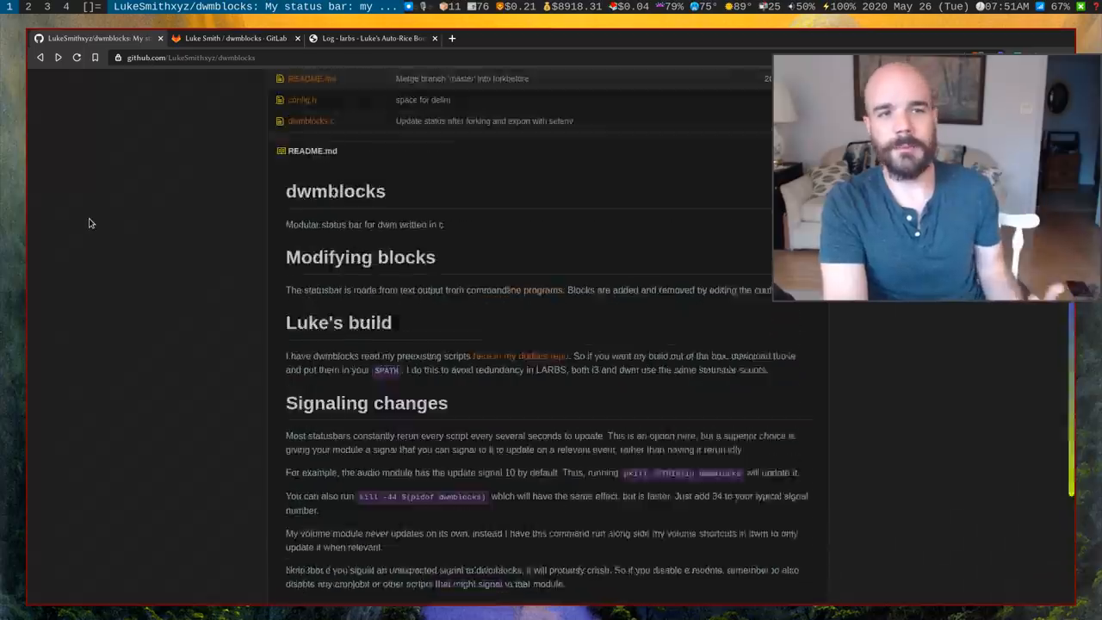
pyautogui.scroll(3)
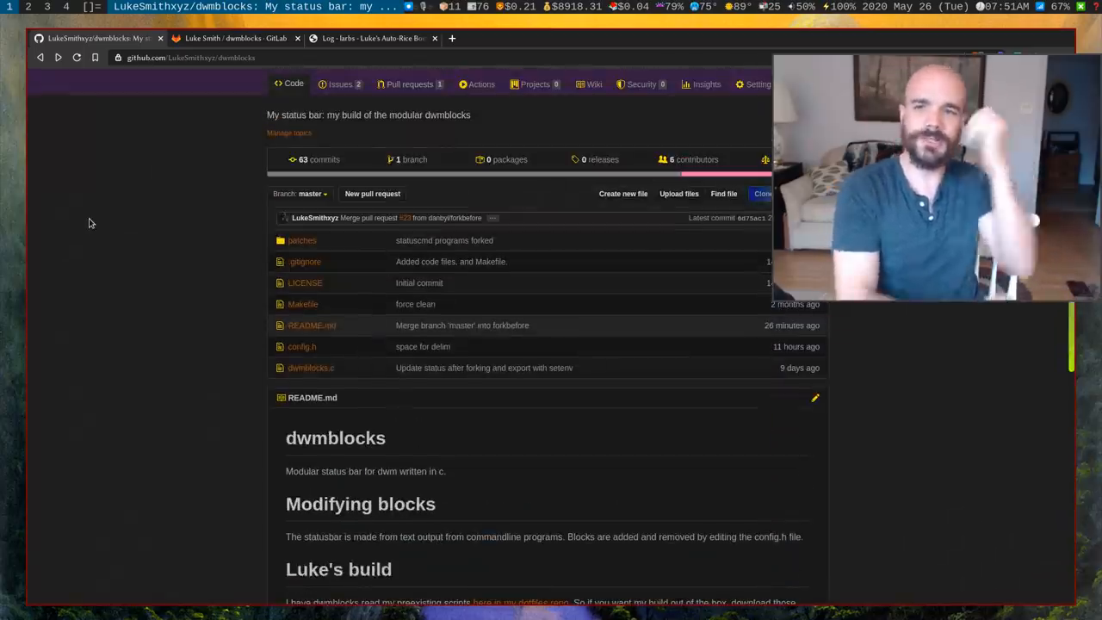